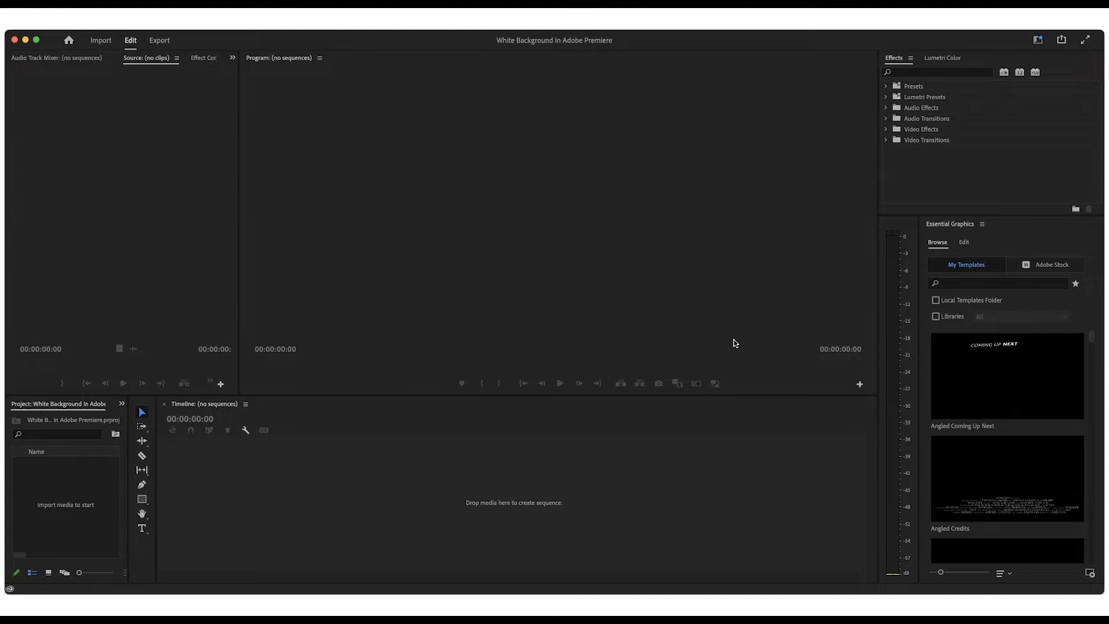
mouse_move(67, 499)
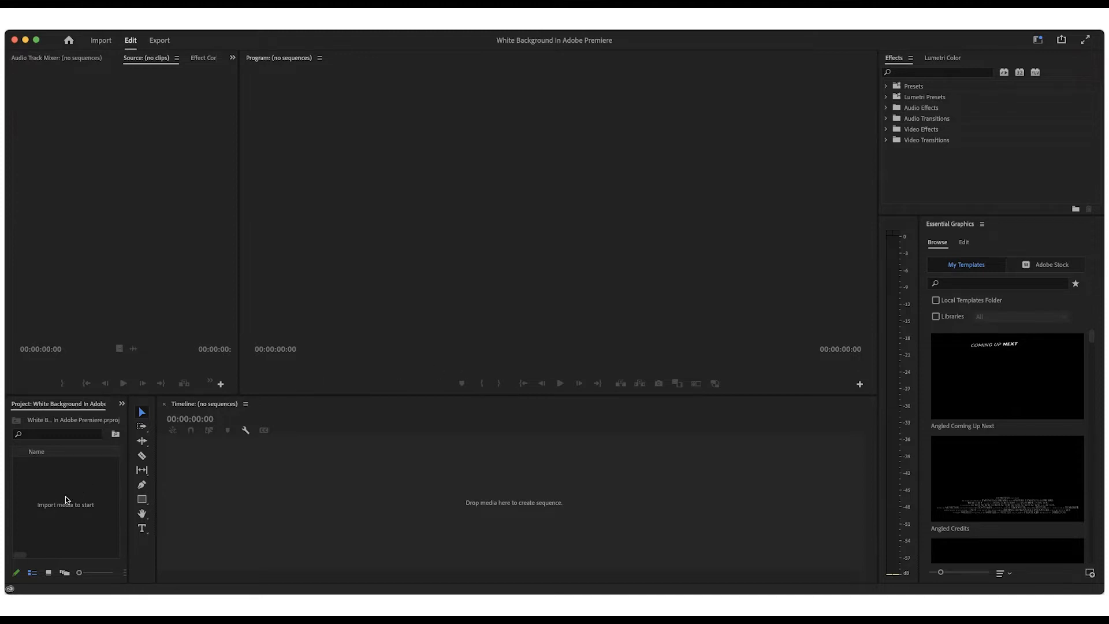
mouse_move(130, 439)
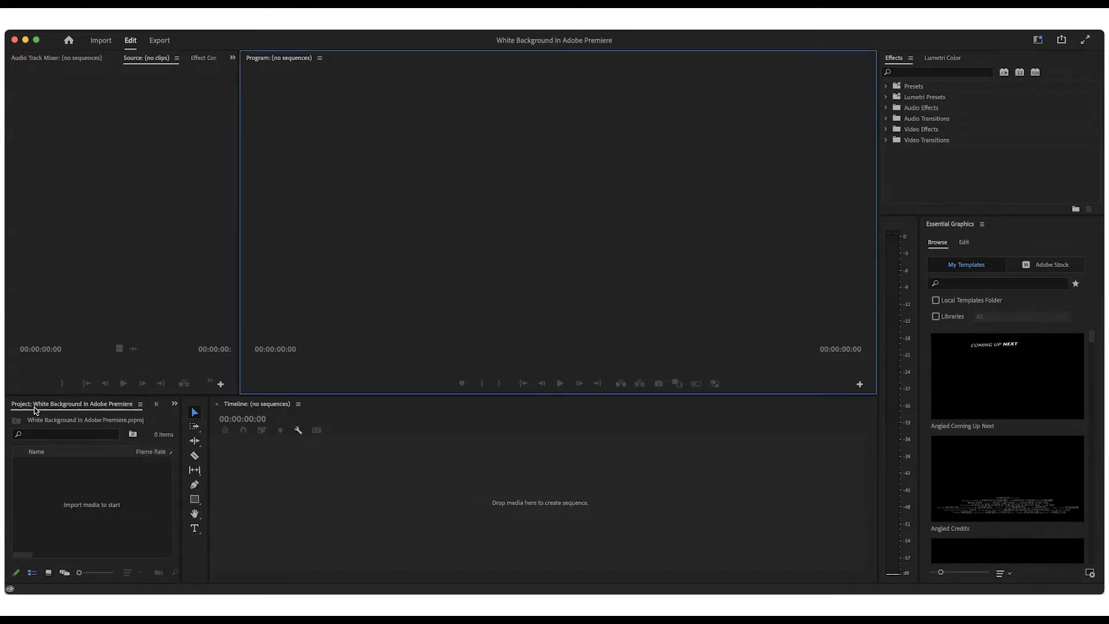
mouse_move(74, 410)
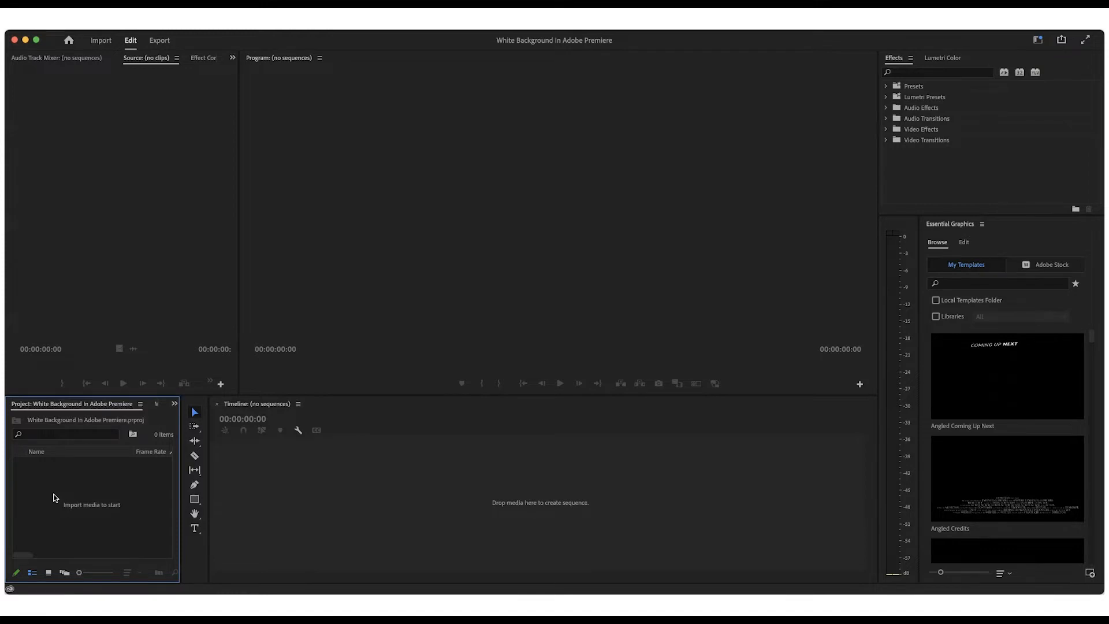
Start a new Color Matte item from the Project panel's New Item menu.
right_click(53, 498)
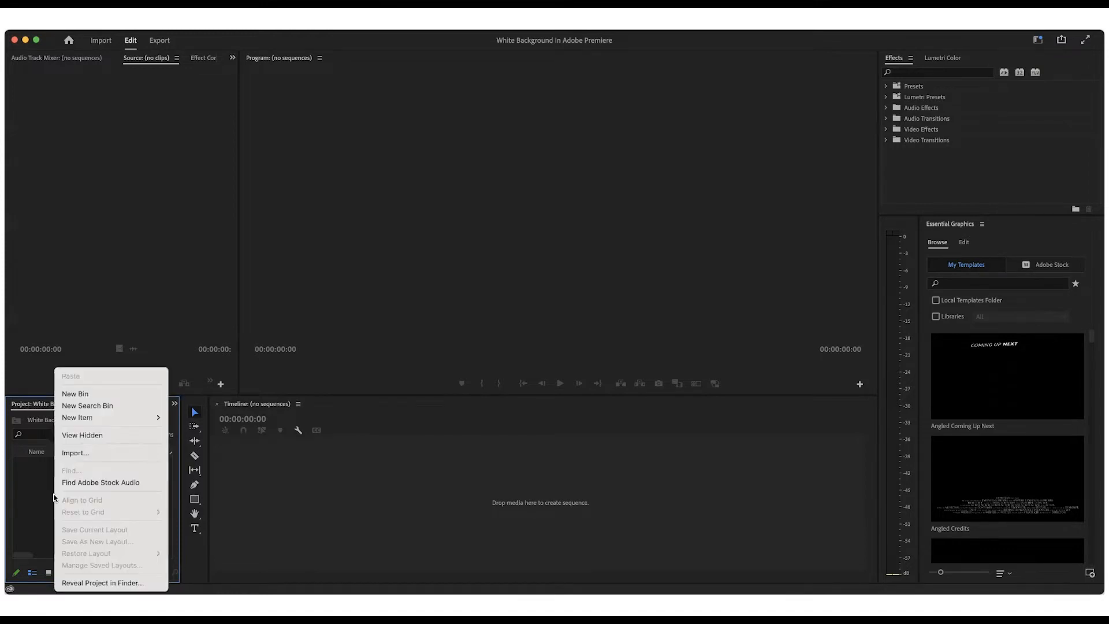
mouse_move(75, 393)
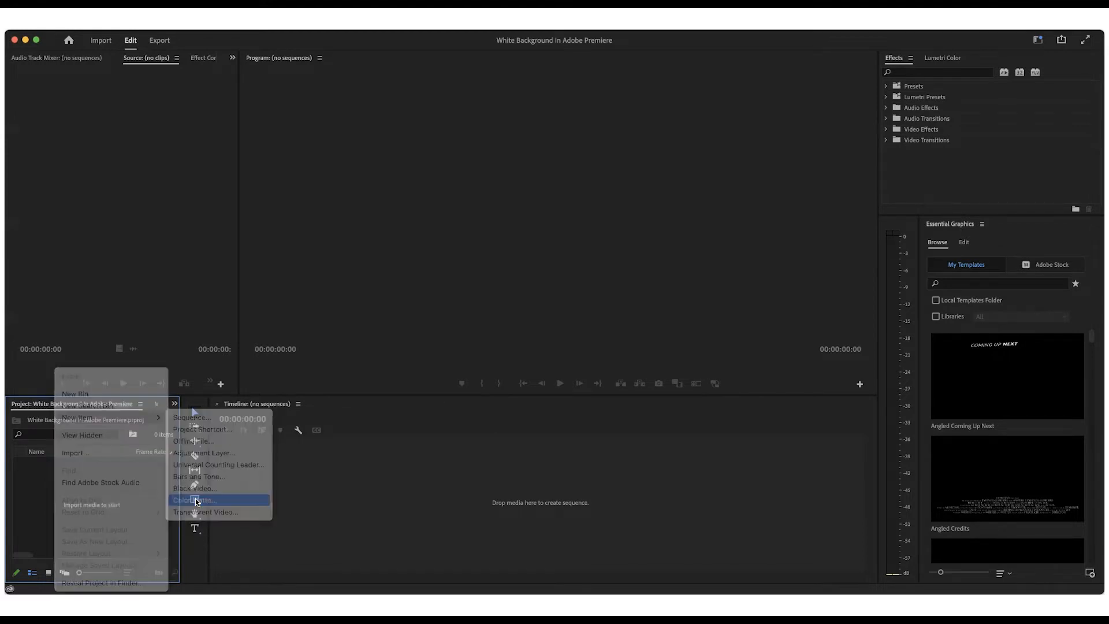
left_click(194, 500)
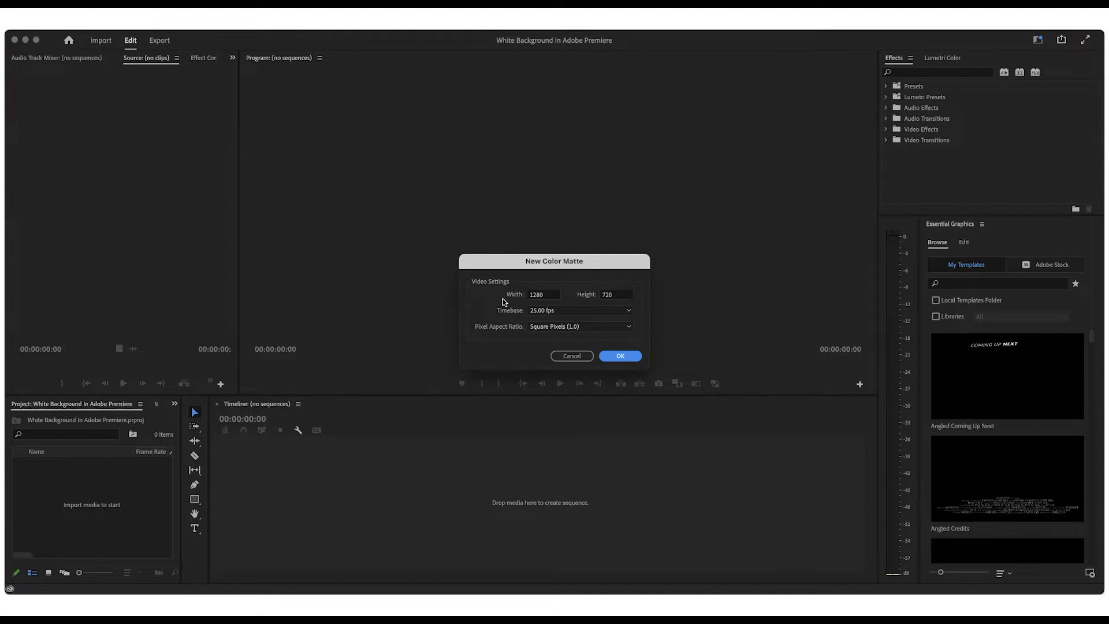
mouse_move(565, 297)
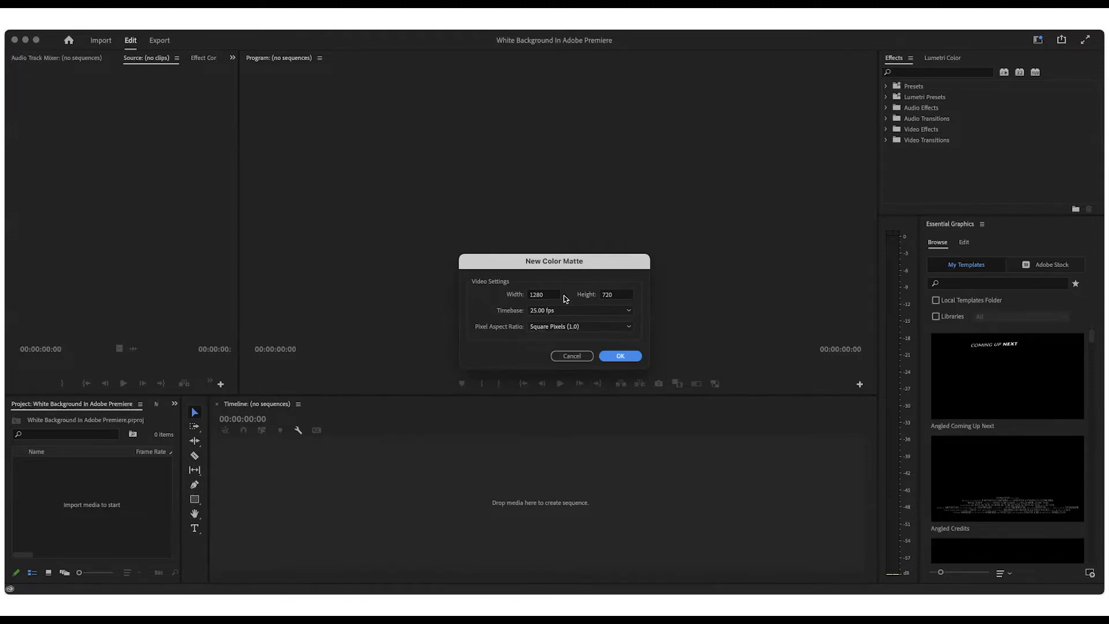
Accept the 1280×720, 25 fps settings and enter FFFFFF as the matte's hex colour.
left_click(618, 356)
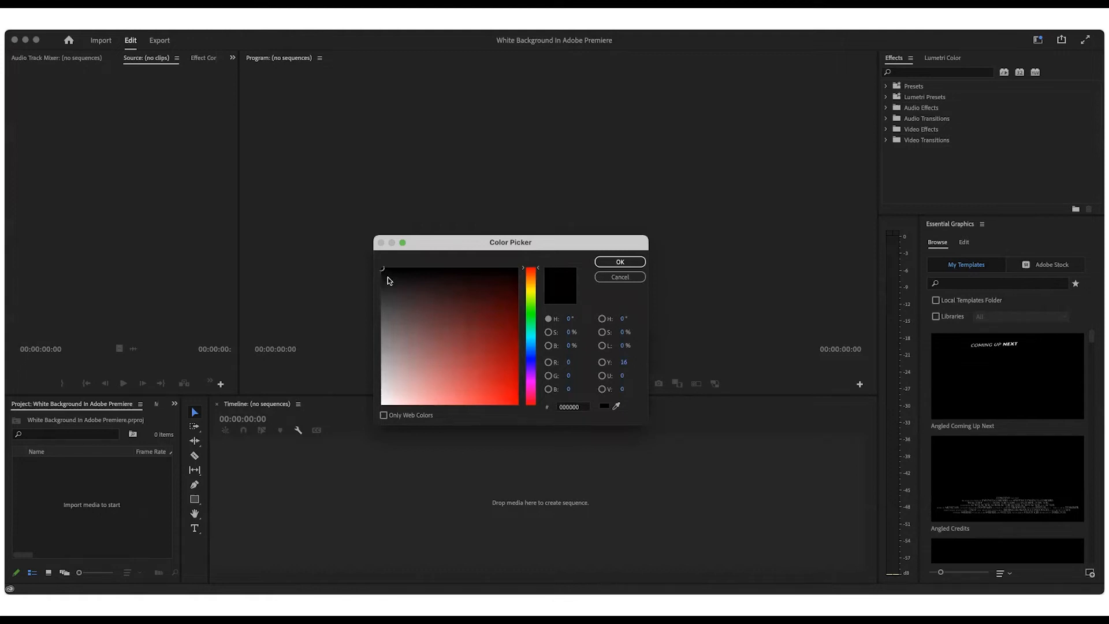
triple_click(572, 406)
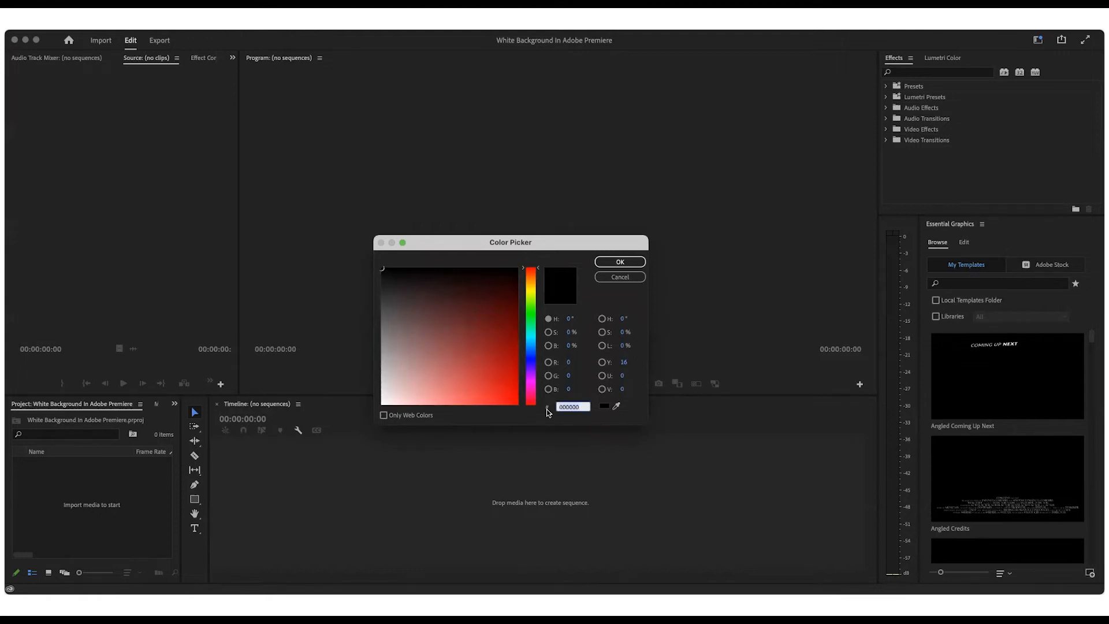
left_click(385, 270)
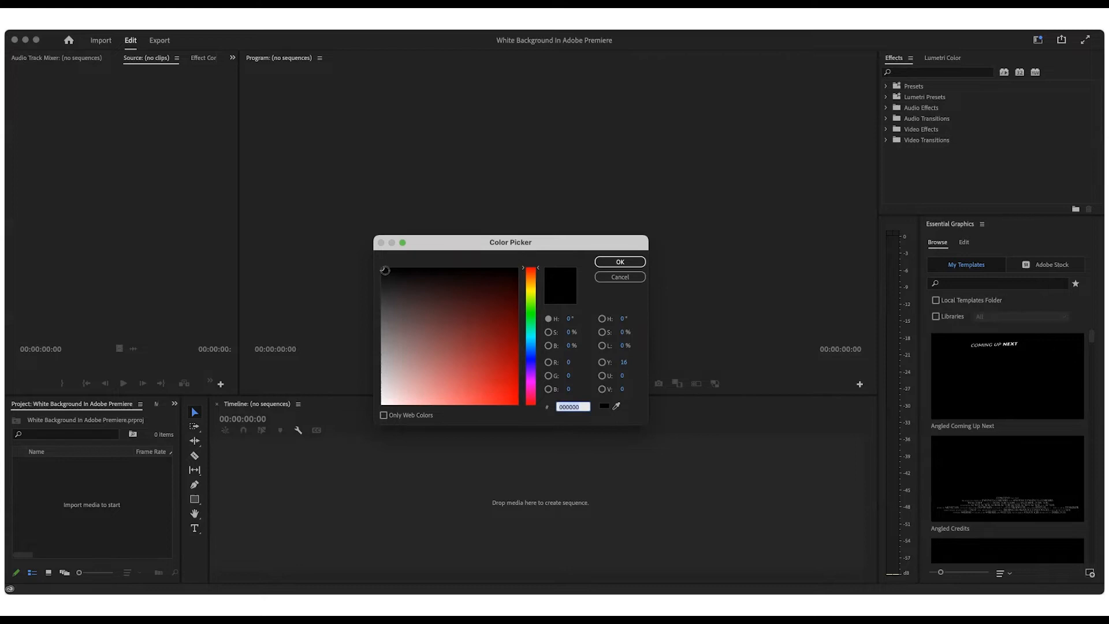
type("FFFFFF")
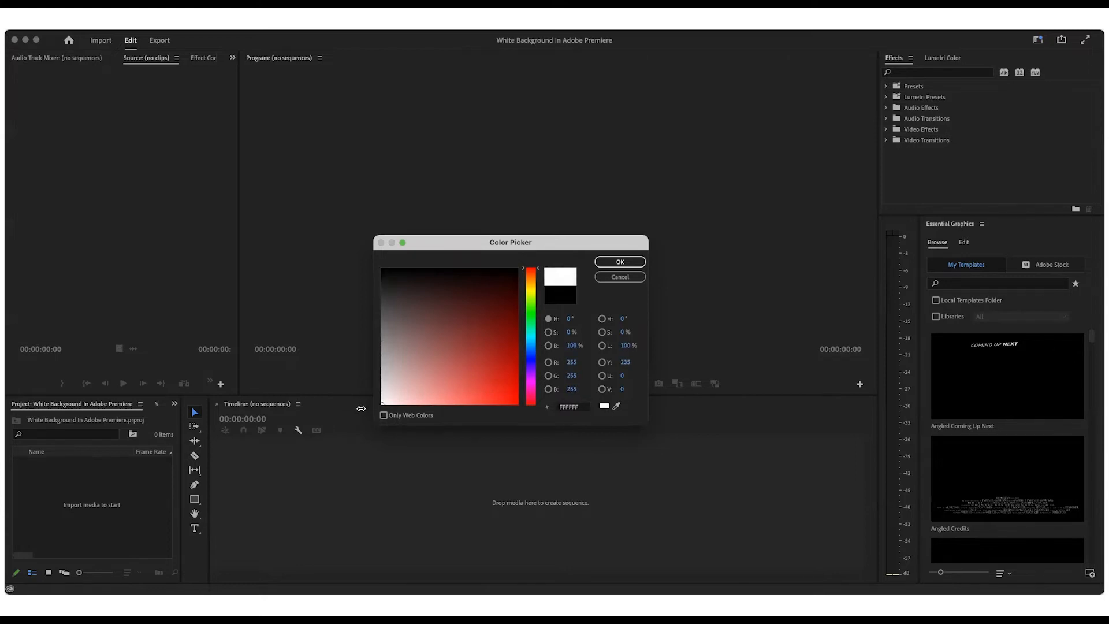
mouse_move(585, 303)
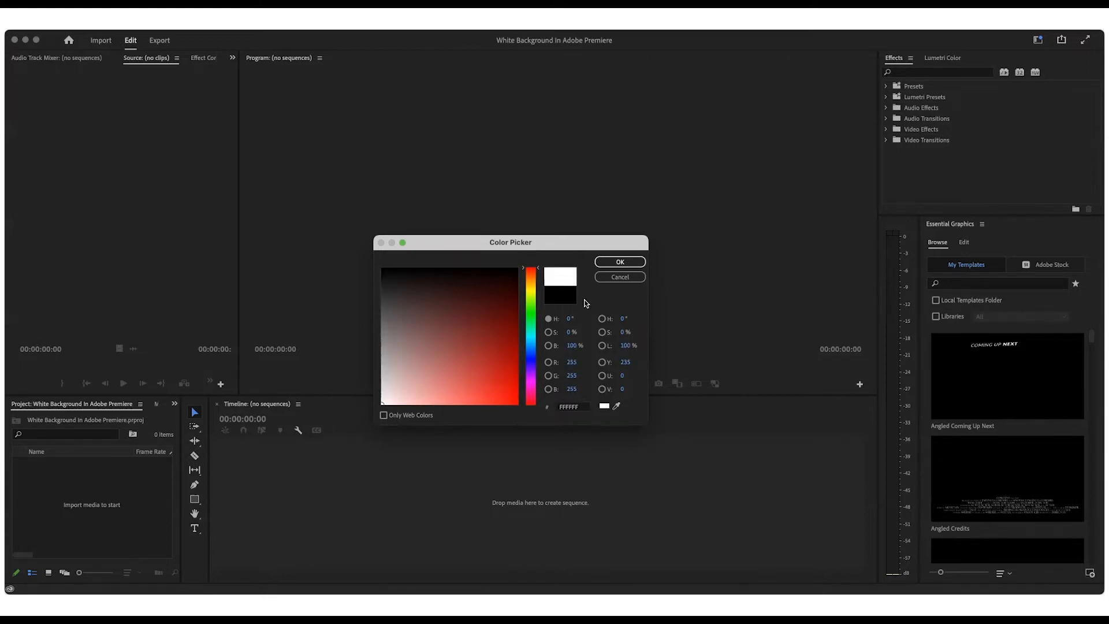
Confirm the white colour and create the matte named 'White Color Matte'.
left_click(619, 261)
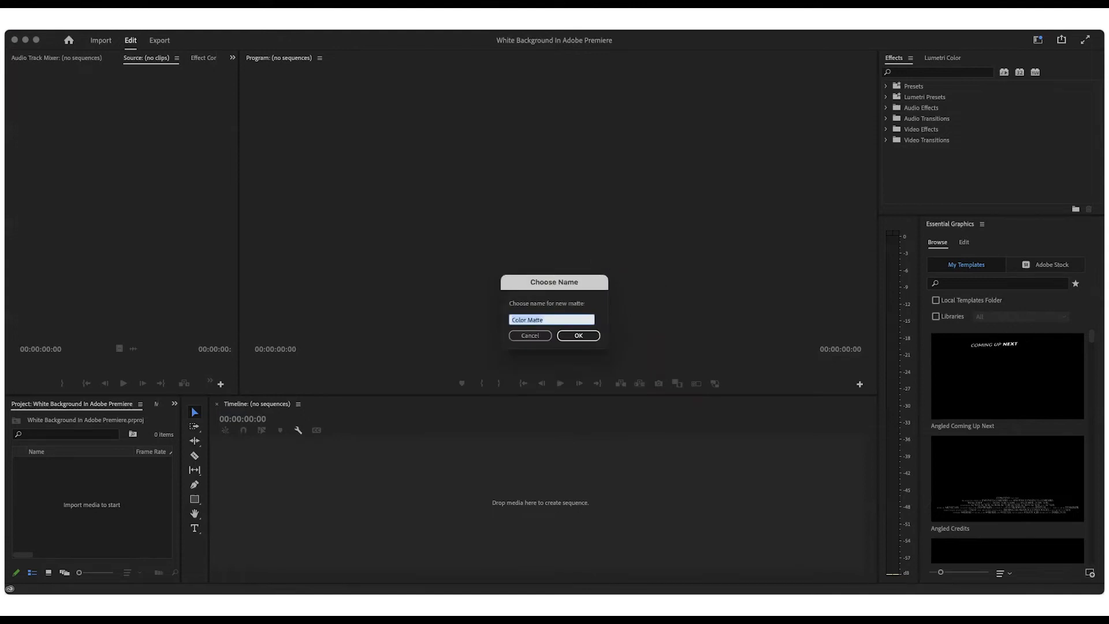
type("White")
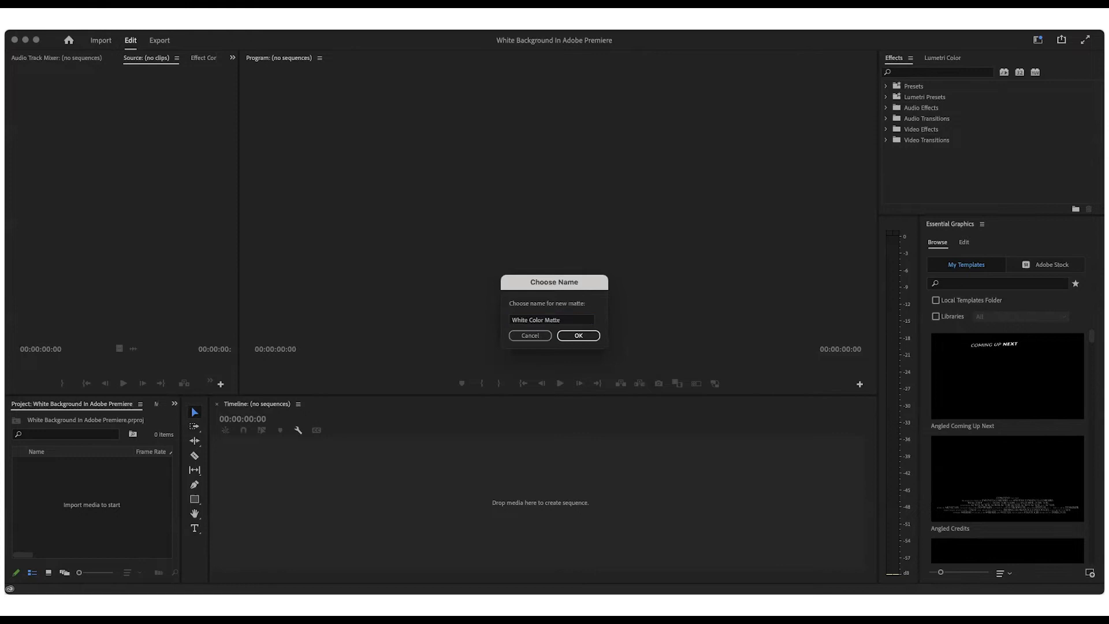
left_click(577, 335)
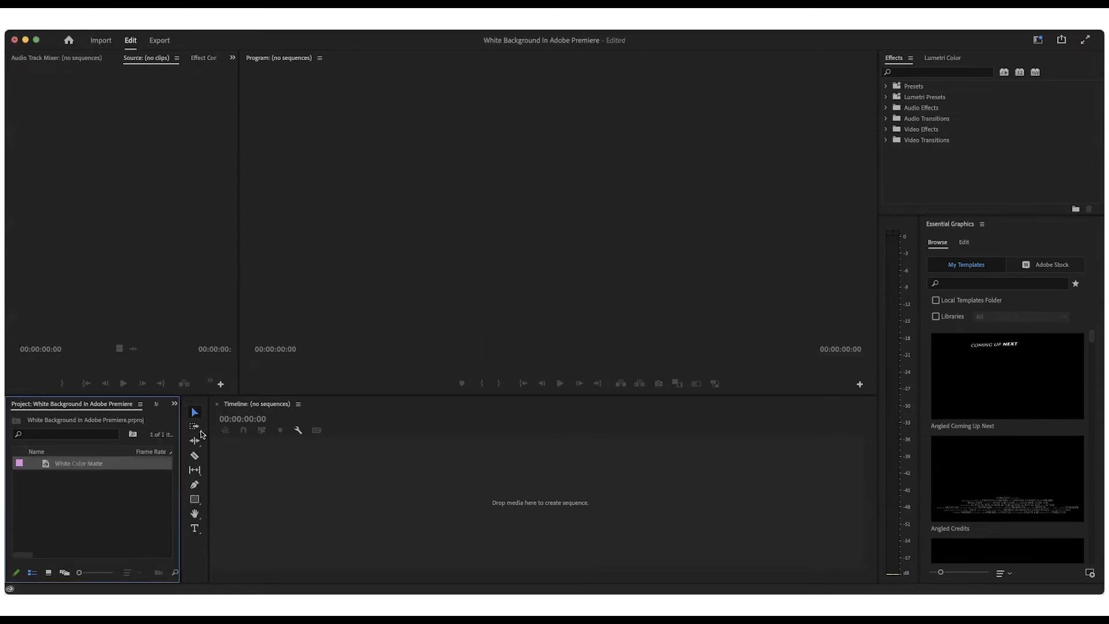
mouse_move(70, 464)
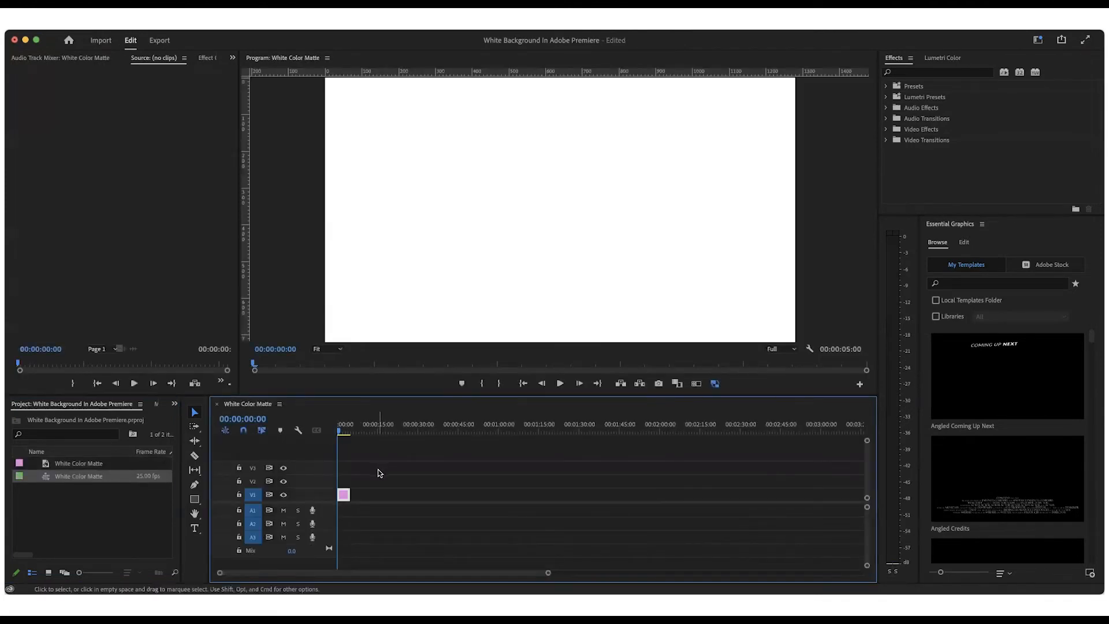
Lengthen the White Color Matte clip on track V1 to about 45 seconds.
left_click(559, 383)
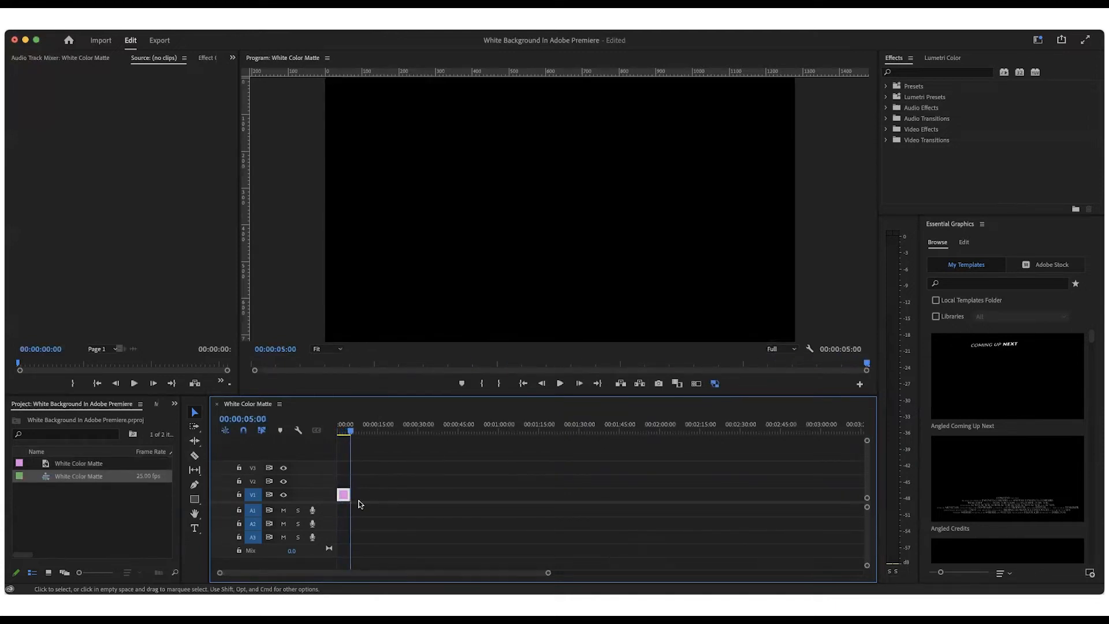
left_click(341, 493)
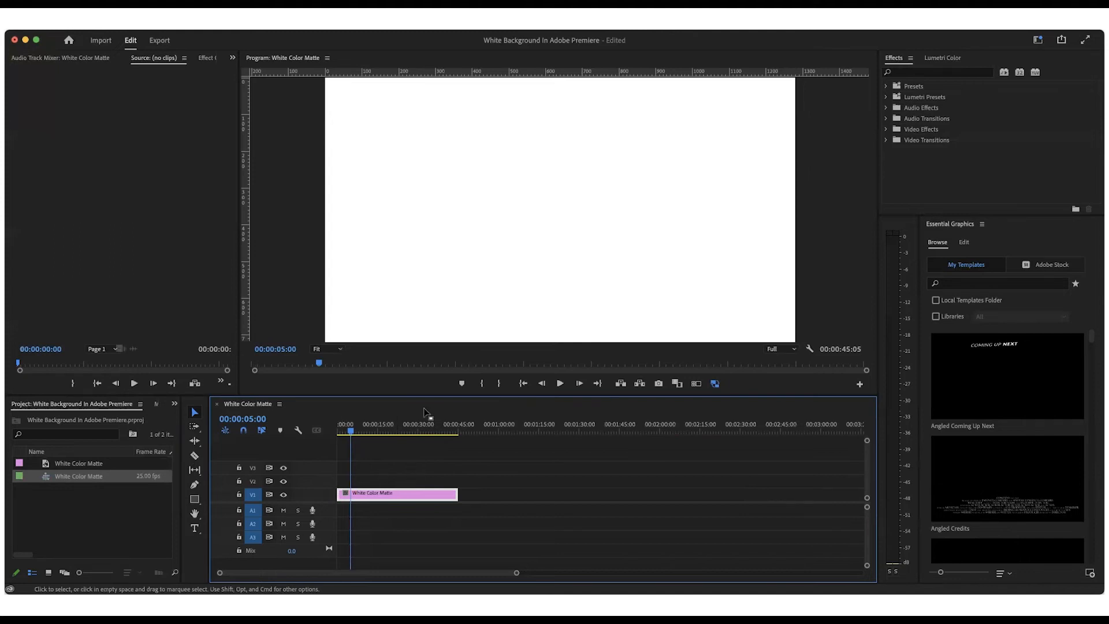
mouse_move(732, 323)
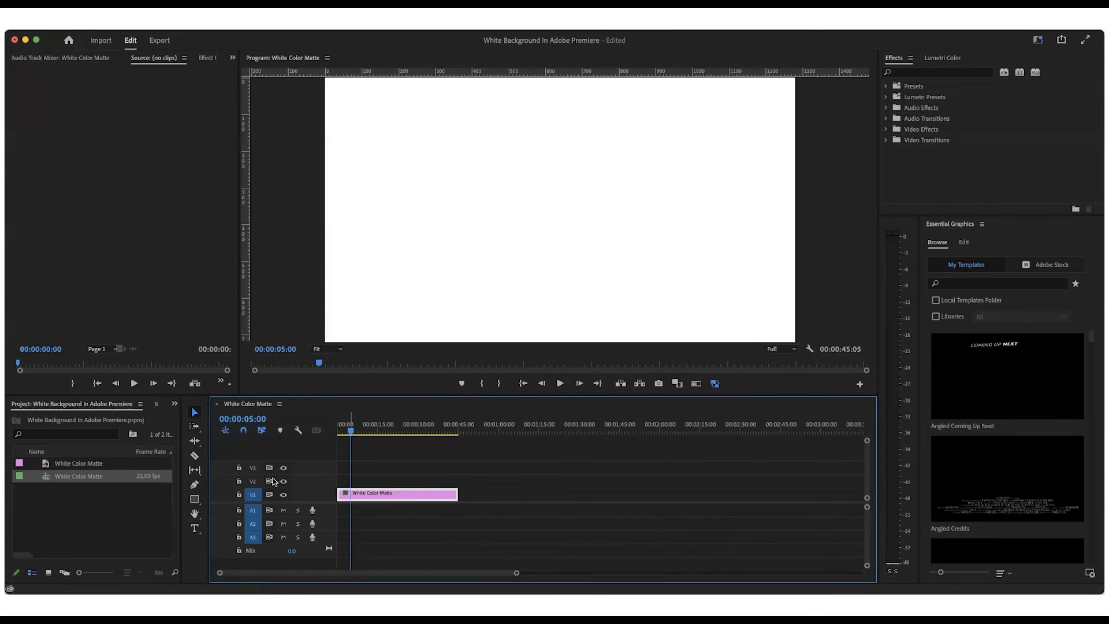
mouse_move(406, 467)
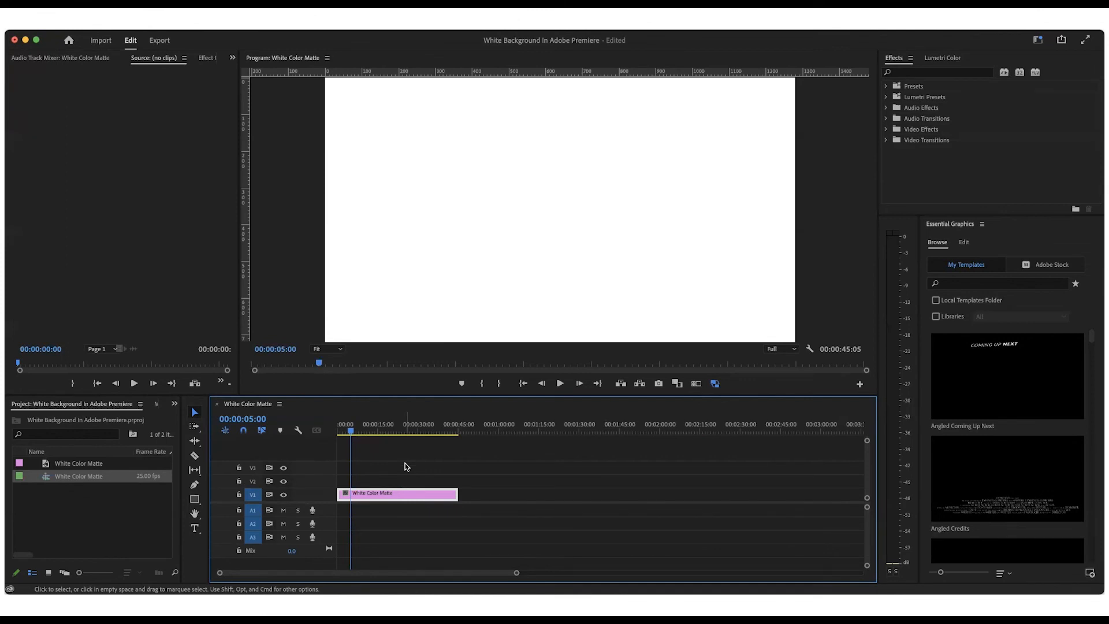
mouse_move(368, 503)
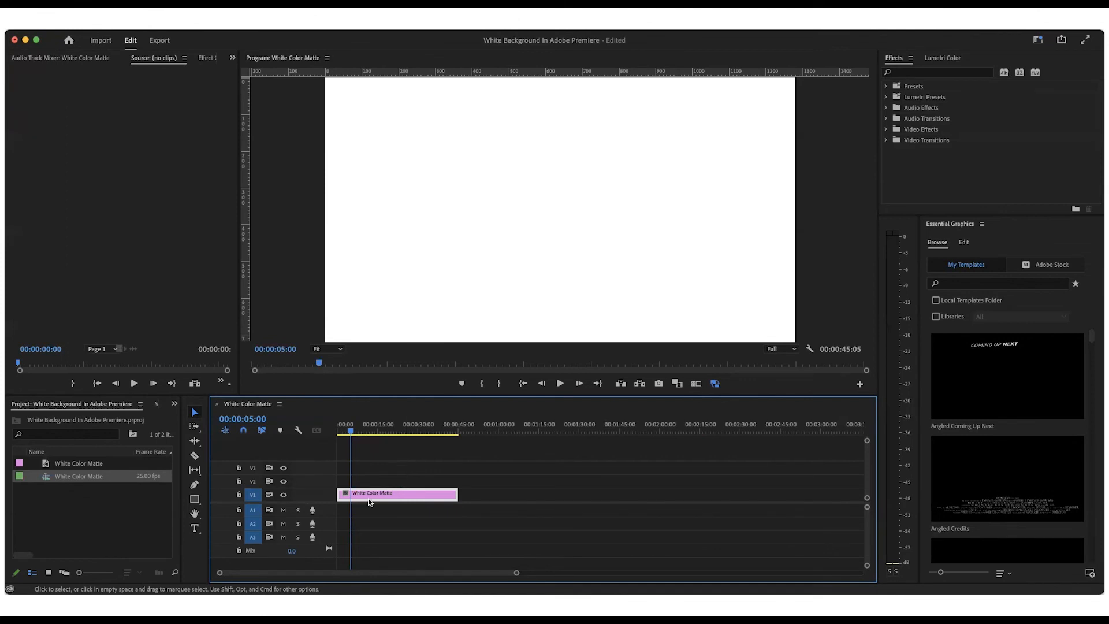